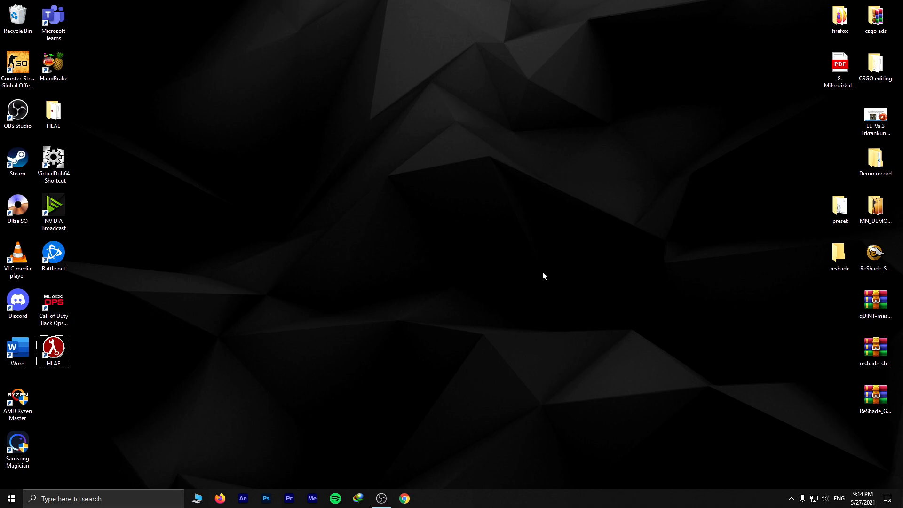
Step: Launch CS:GO from HLAE with the csgo application selected as the game file
{"action": "left_click", "coordinate": [53, 109]}
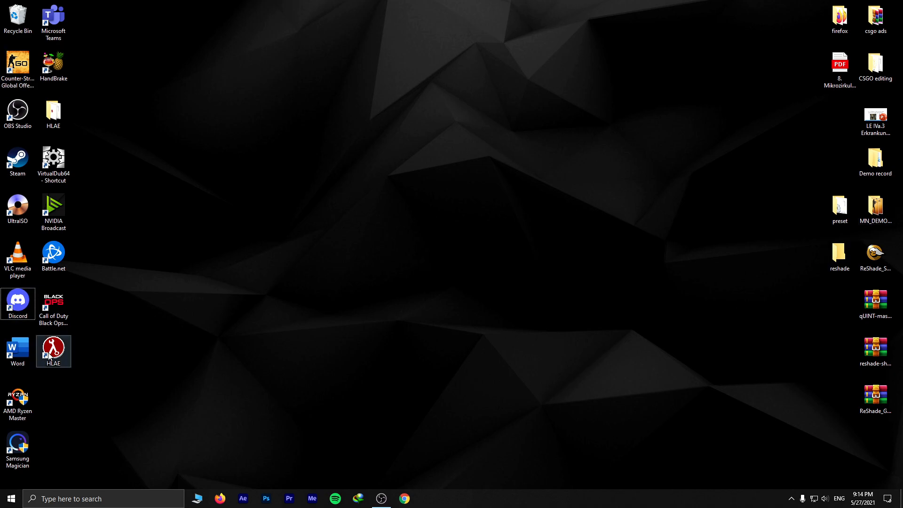
{"action": "mouse_move", "coordinate": [53, 350]}
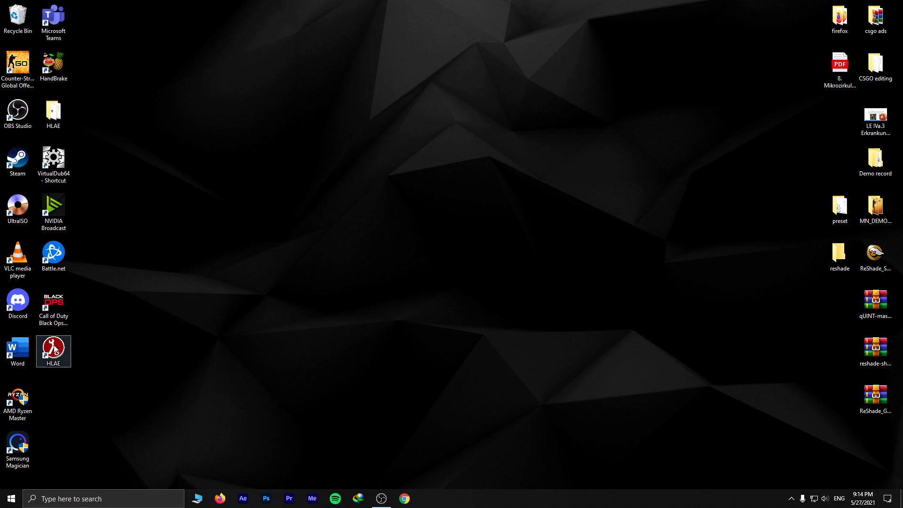
{"action": "double_click", "coordinate": [53, 351]}
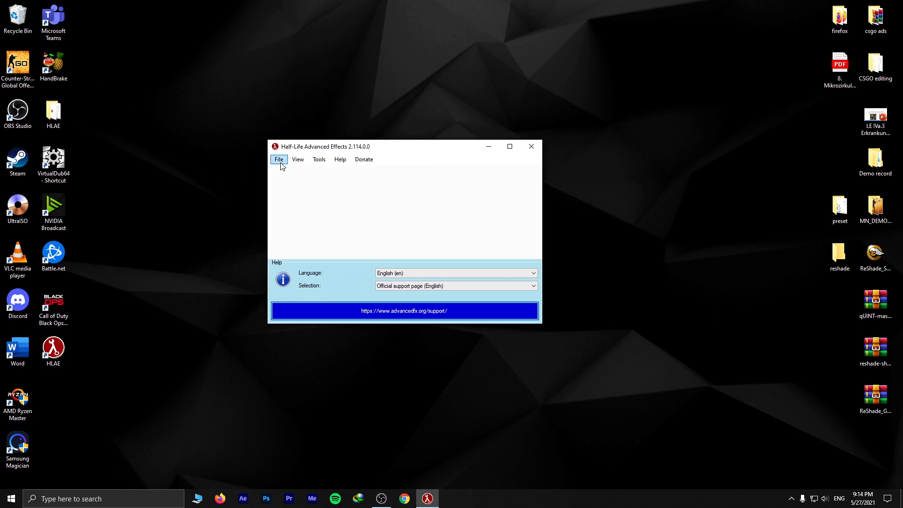
{"action": "left_click", "coordinate": [279, 158]}
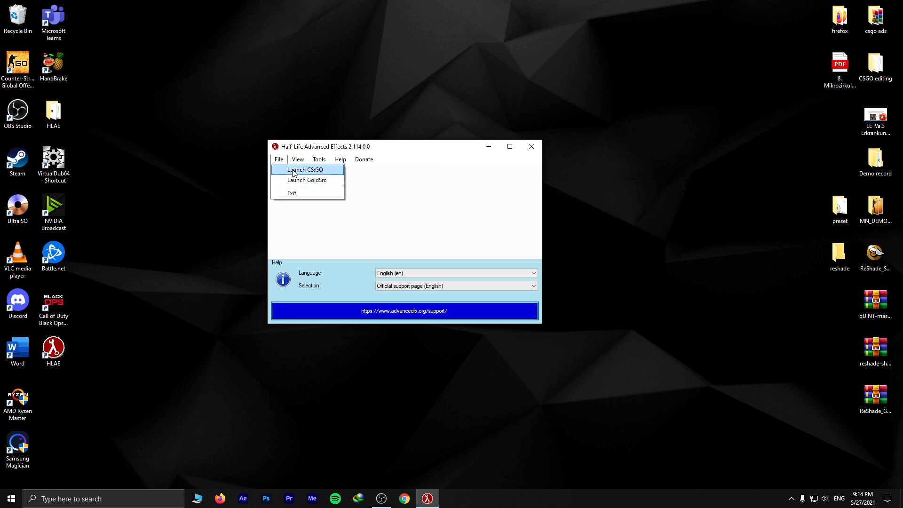
{"action": "left_click", "coordinate": [307, 169]}
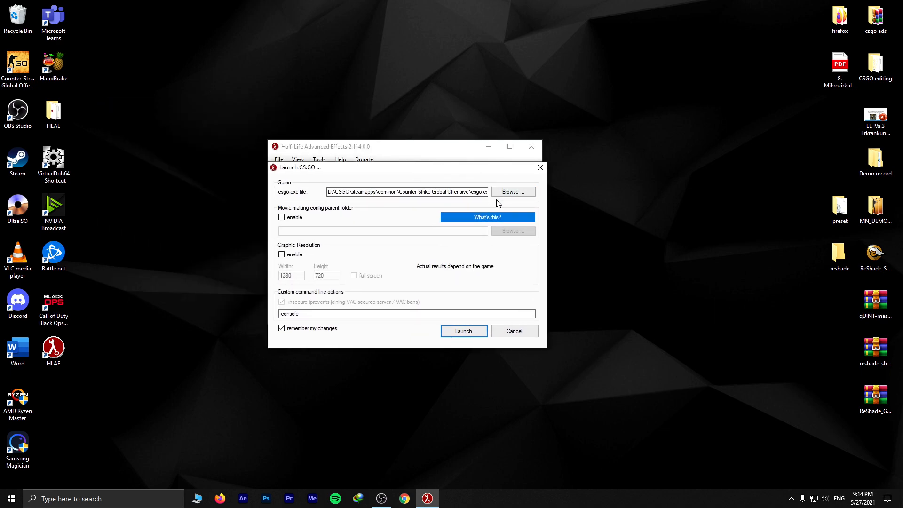
{"action": "left_click", "coordinate": [511, 191]}
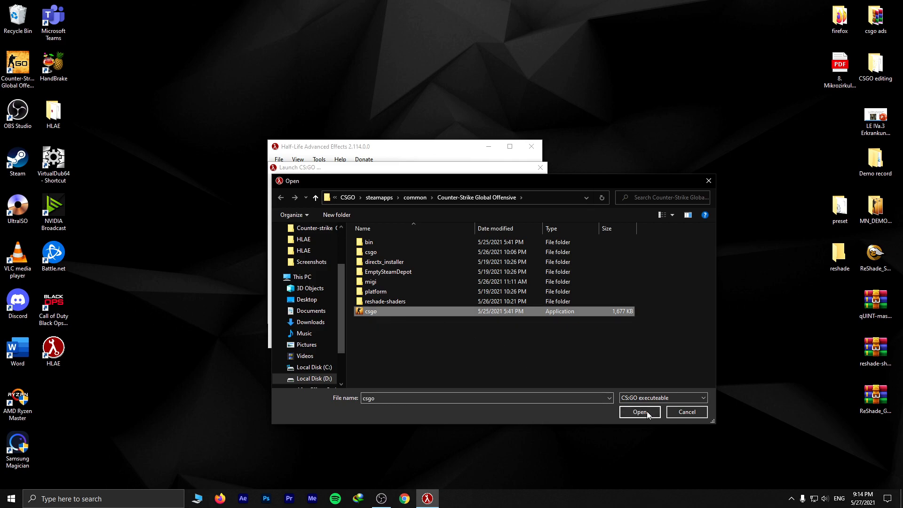
{"action": "left_click", "coordinate": [639, 412]}
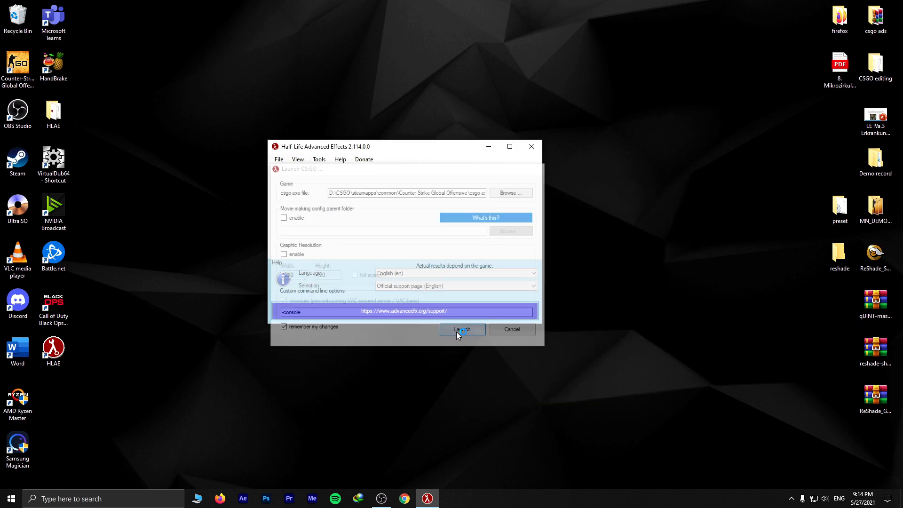
{"action": "left_click", "coordinate": [462, 329]}
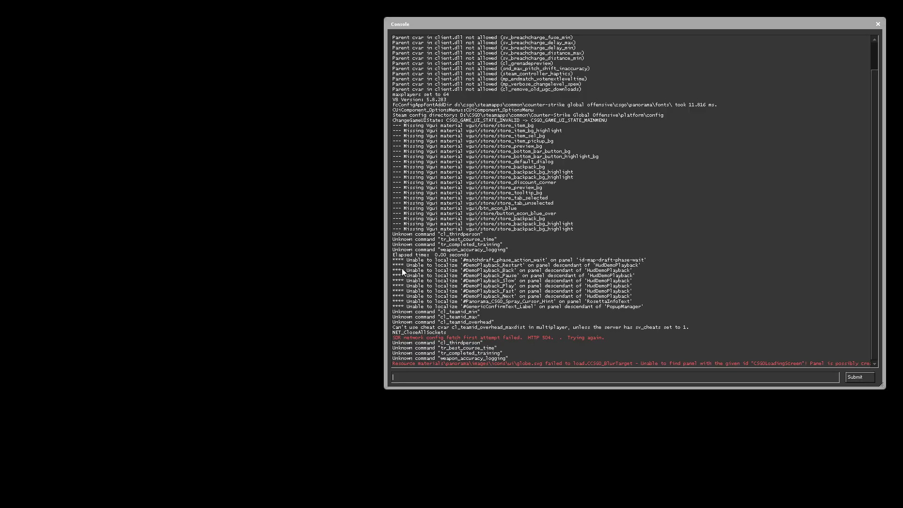
Step: Close the CS:GO developer console window after its startup messages print
{"action": "left_click", "coordinate": [877, 23]}
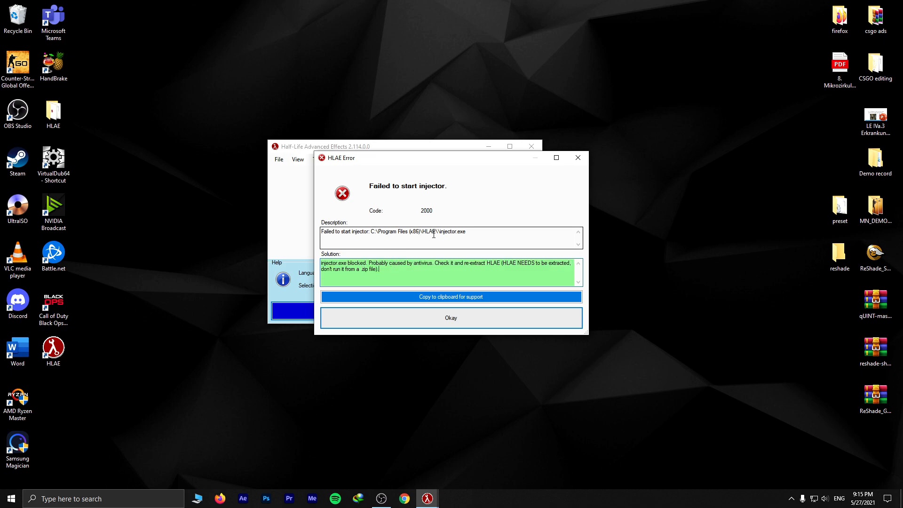
Step: Dismiss the 'Failed to start injector' error and close the HLAE main window
{"action": "double_click", "coordinate": [447, 231]}
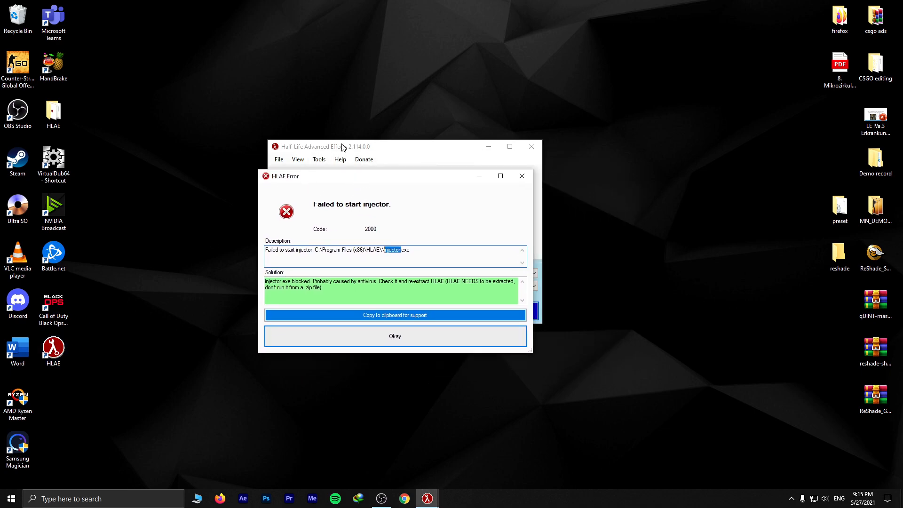
{"action": "mouse_move", "coordinate": [427, 224]}
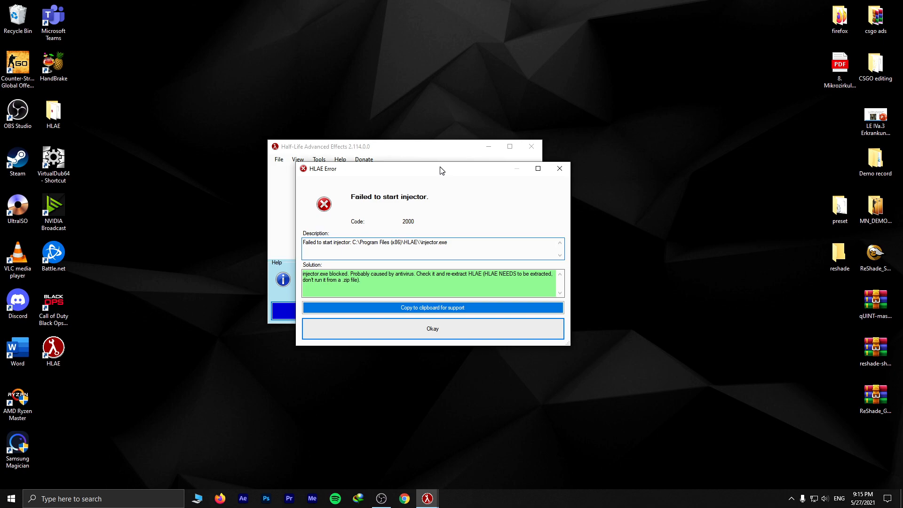
{"action": "left_click", "coordinate": [449, 241]}
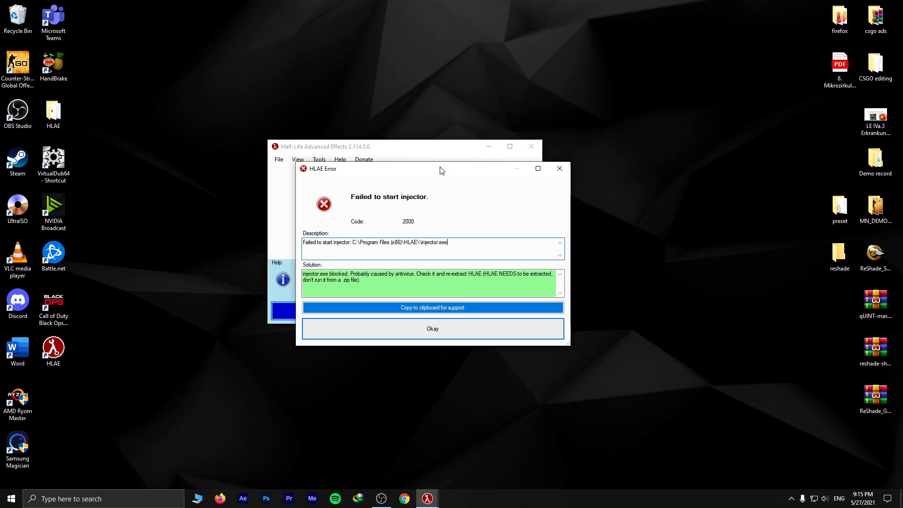
{"action": "left_click", "coordinate": [431, 328]}
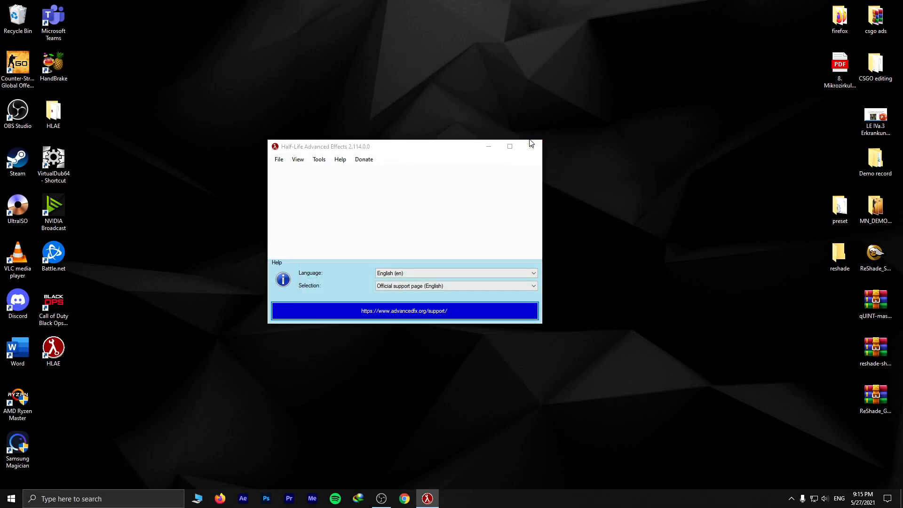
{"action": "left_click", "coordinate": [509, 145]}
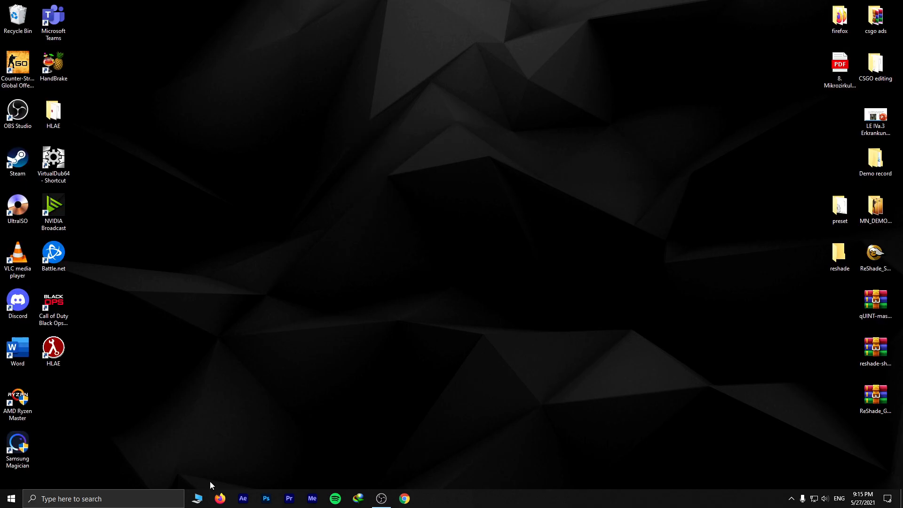
Step: Google 'hlae' in Firefox and open the 'Download - advancedfx.org' result
{"action": "left_click", "coordinate": [220, 498]}
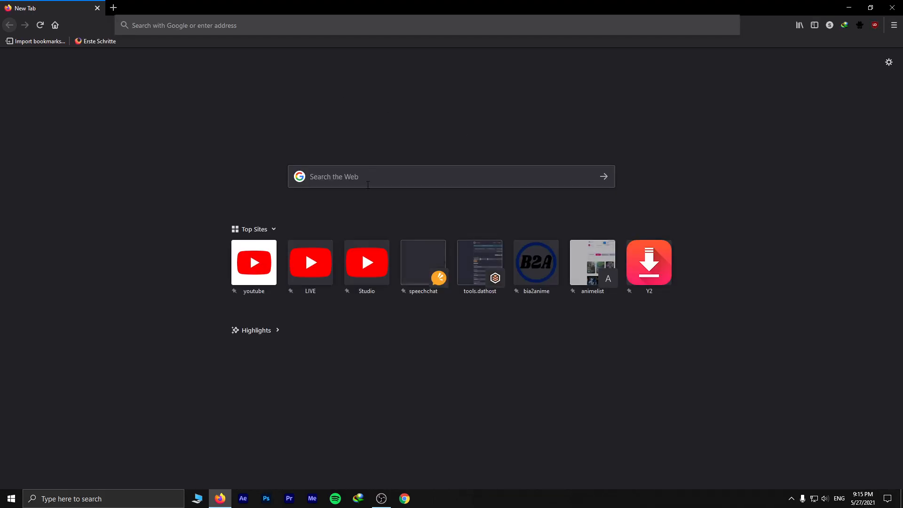
{"action": "left_click", "coordinate": [451, 176]}
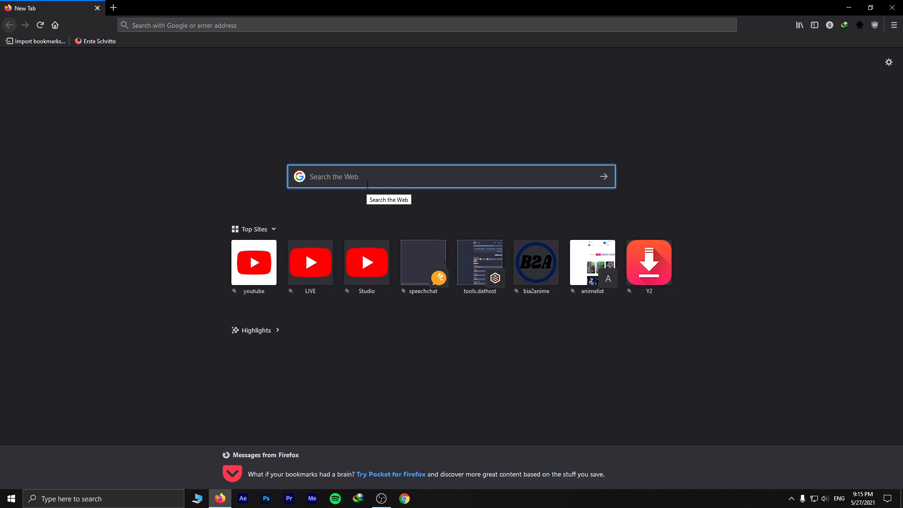
{"action": "type", "text": "hl"}
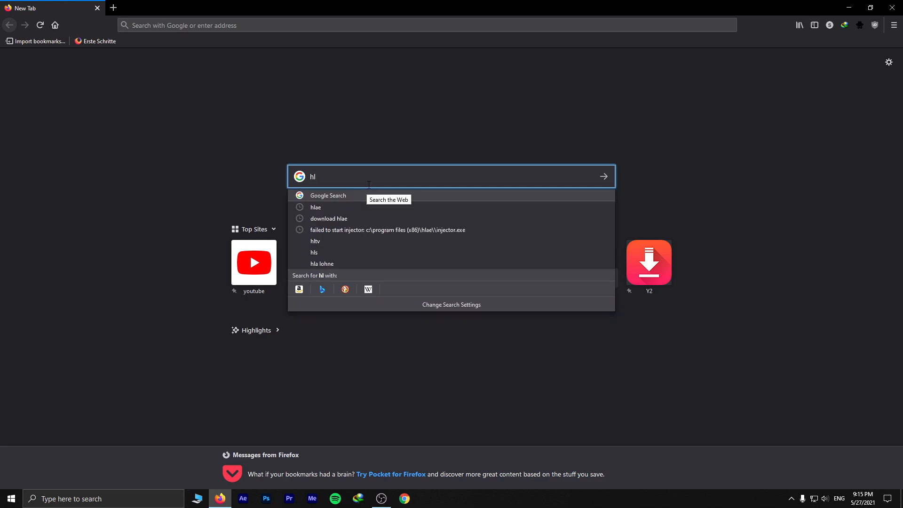
{"action": "left_click", "coordinate": [315, 206]}
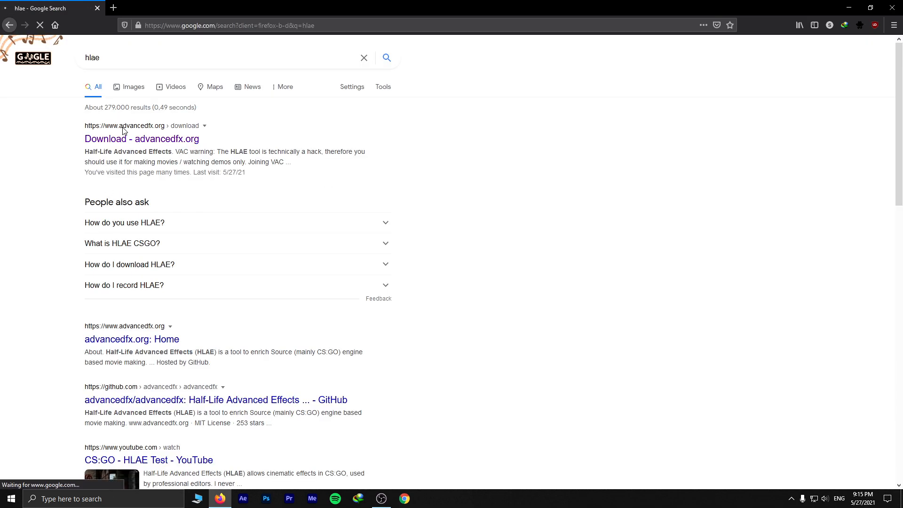
{"action": "left_click", "coordinate": [141, 139]}
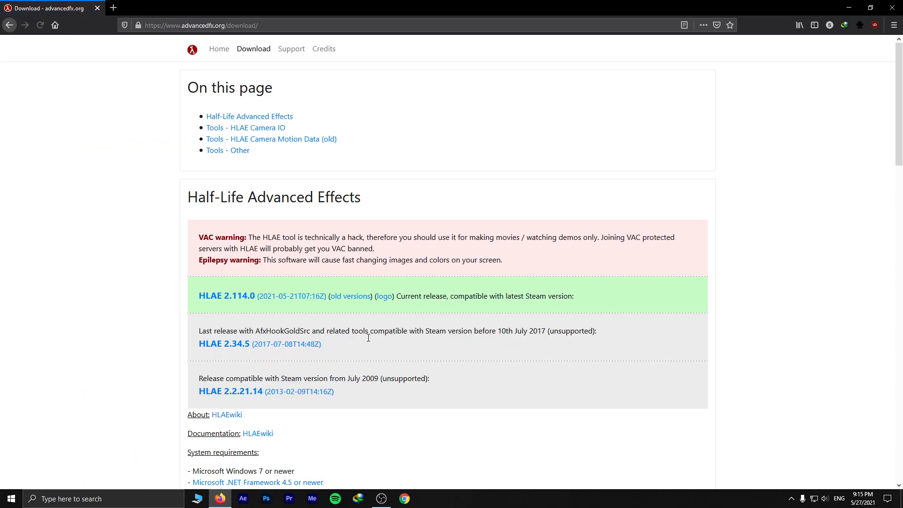
{"action": "mouse_move", "coordinate": [226, 296]}
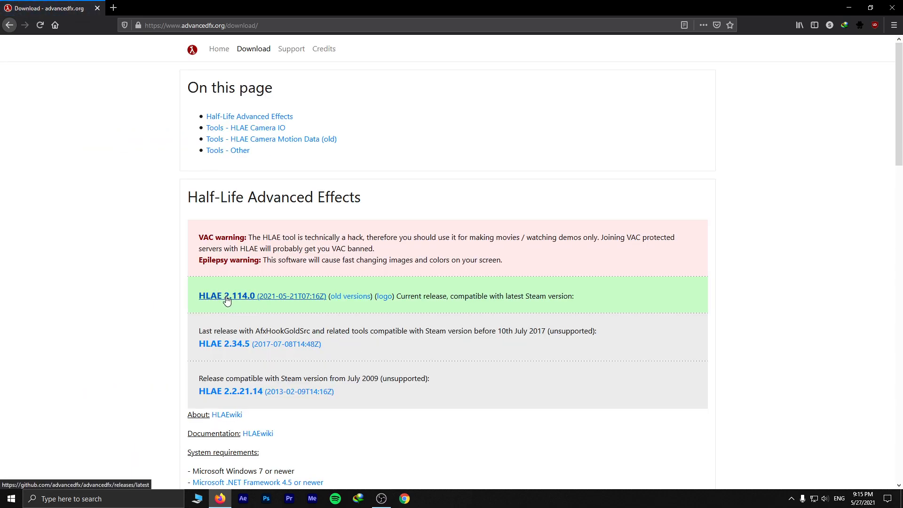
Step: Download hlae_2_114_0.zip from the HLAE 2.114.0 release, then run HLAE.exe from the desktop HLAE folder
{"action": "left_click", "coordinate": [226, 295]}
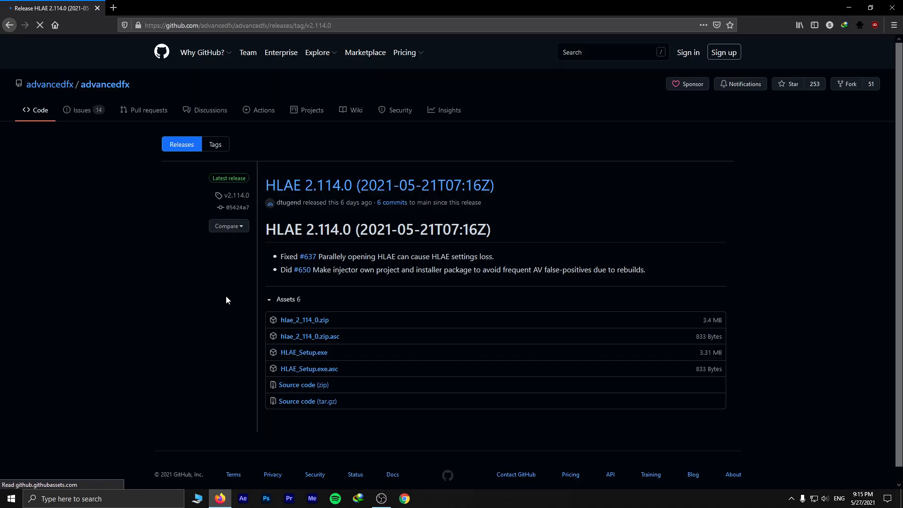
{"action": "mouse_move", "coordinate": [303, 351]}
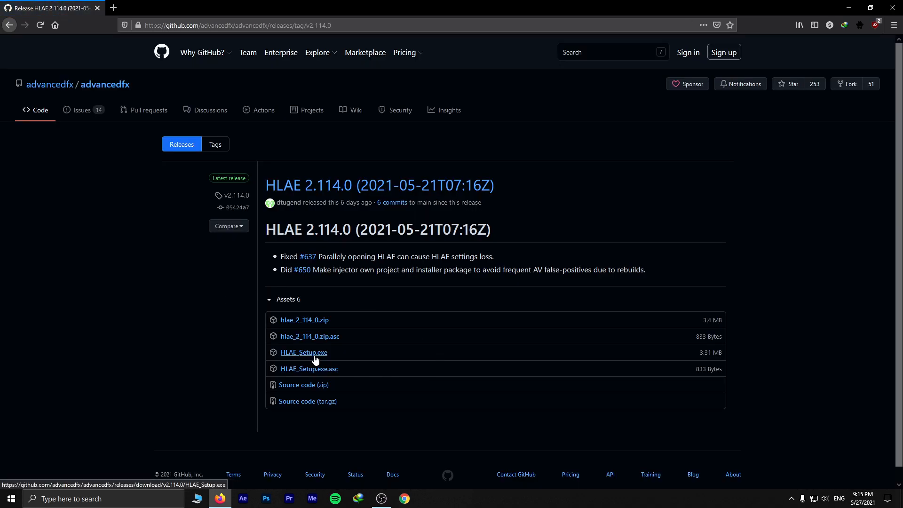
{"action": "mouse_move", "coordinate": [304, 320]}
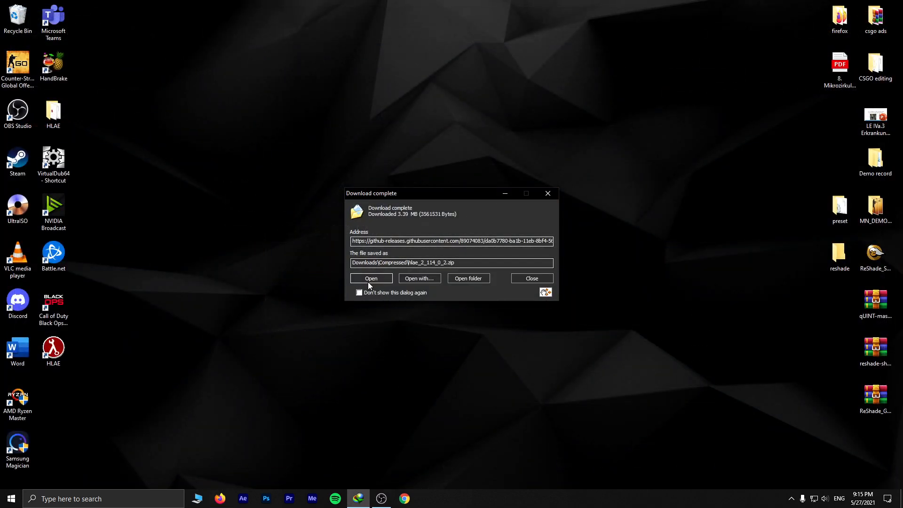
{"action": "left_click", "coordinate": [371, 278]}
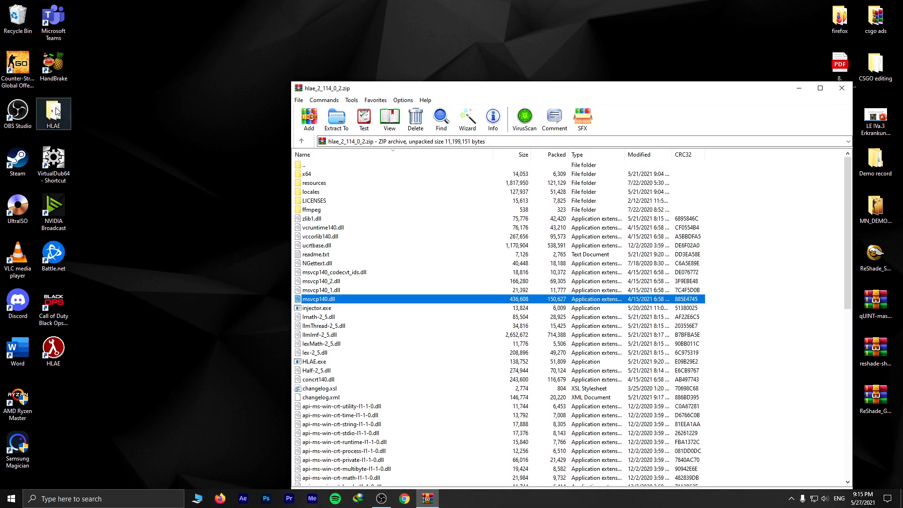
{"action": "left_click", "coordinate": [840, 87]}
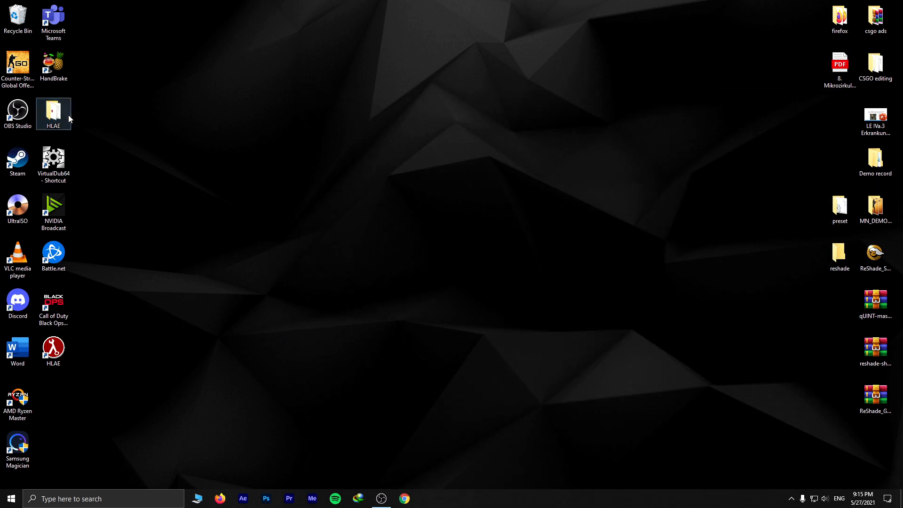
{"action": "double_click", "coordinate": [53, 110]}
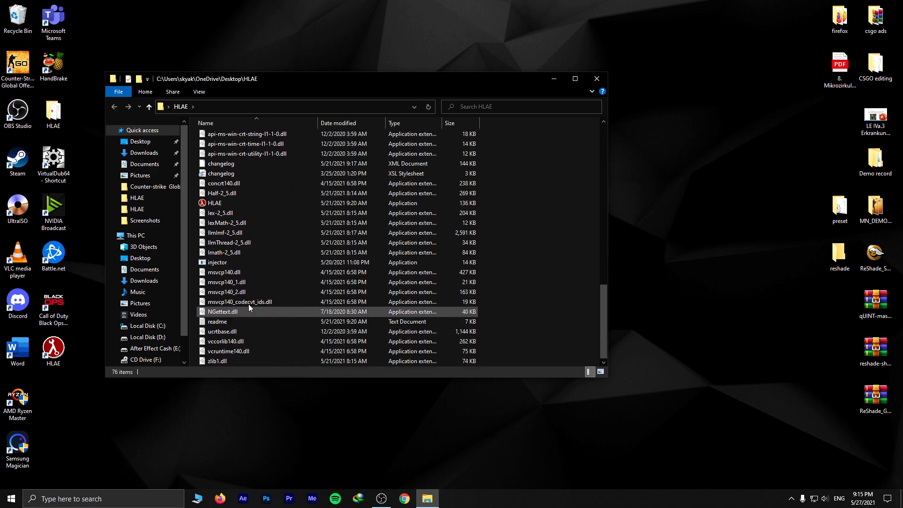
{"action": "double_click", "coordinate": [215, 202]}
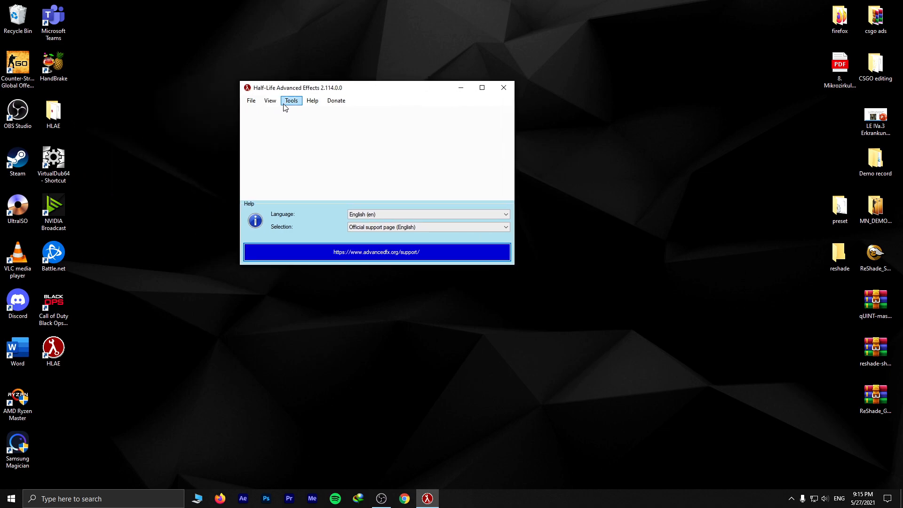
Step: Launch CS:GO from HLAE 2.114.0 keeping the -console command line option
{"action": "left_click", "coordinate": [290, 100]}
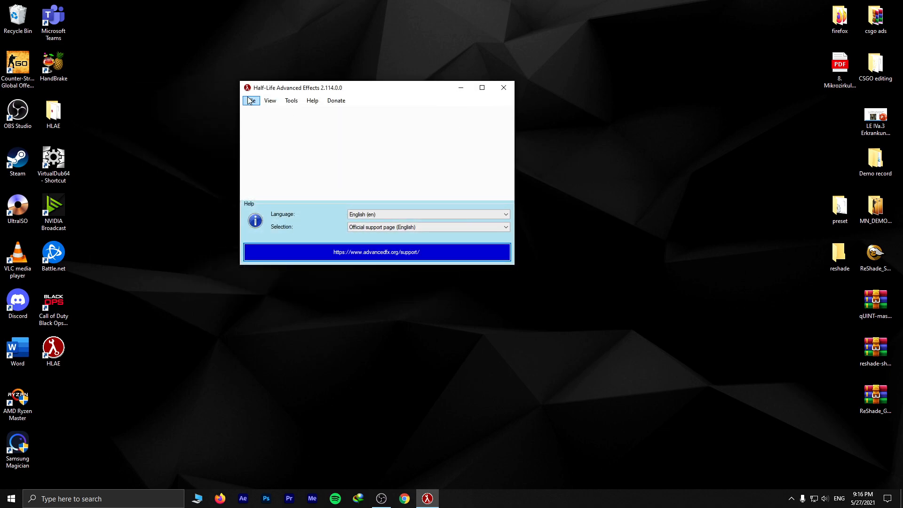
{"action": "left_click", "coordinate": [251, 100]}
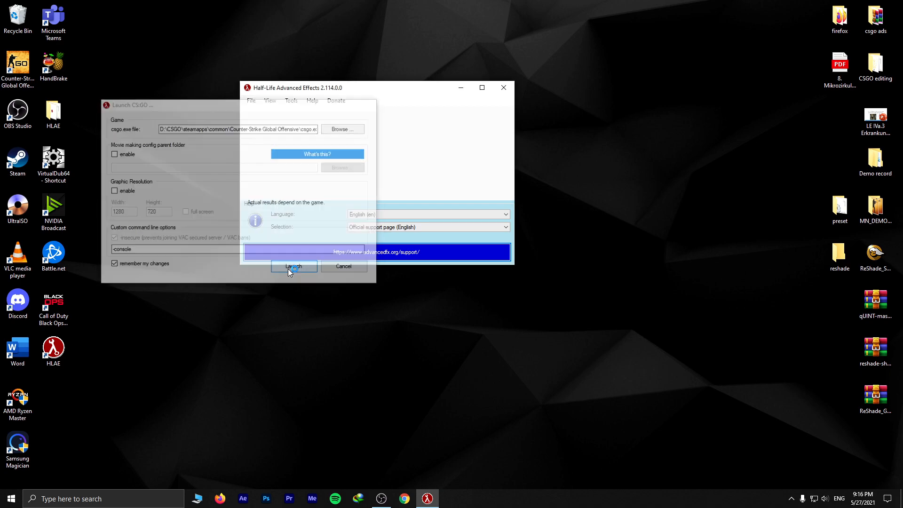
{"action": "left_click", "coordinate": [293, 266]}
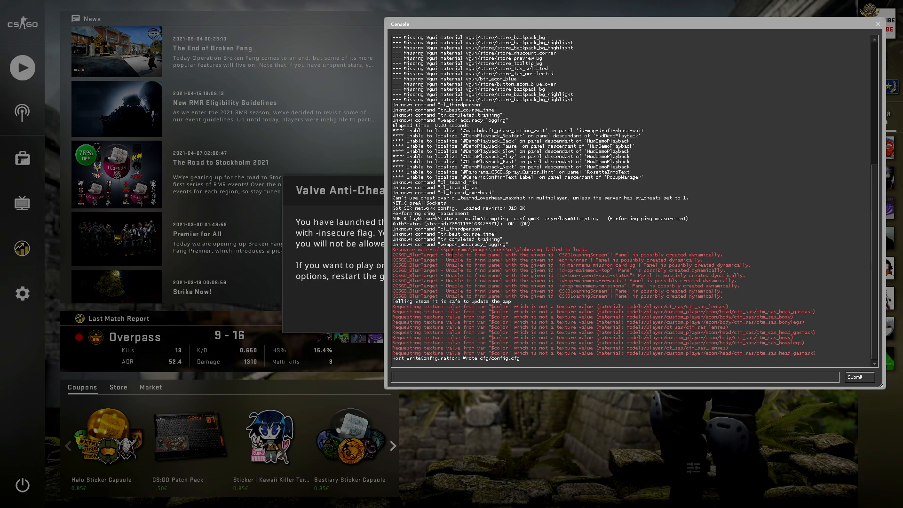
Step: Close the console, dismiss the Valve Anti-Cheat insecure-mode notice, and quit CS:GO to desktop
{"action": "left_click", "coordinate": [877, 24]}
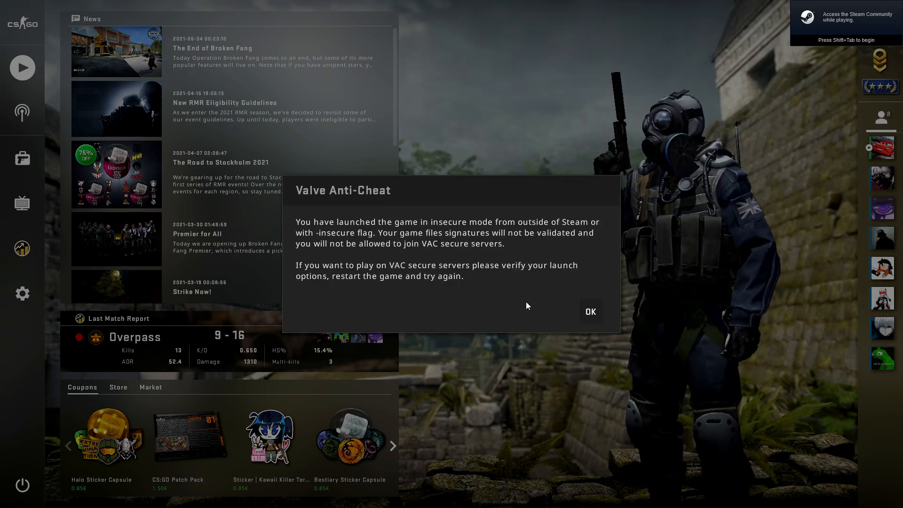
{"action": "left_click", "coordinate": [589, 311]}
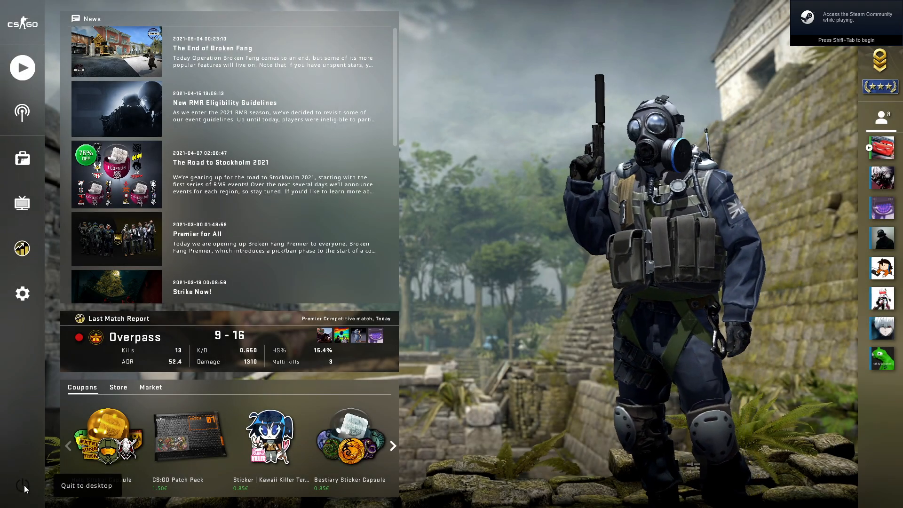
{"action": "left_click", "coordinate": [86, 485]}
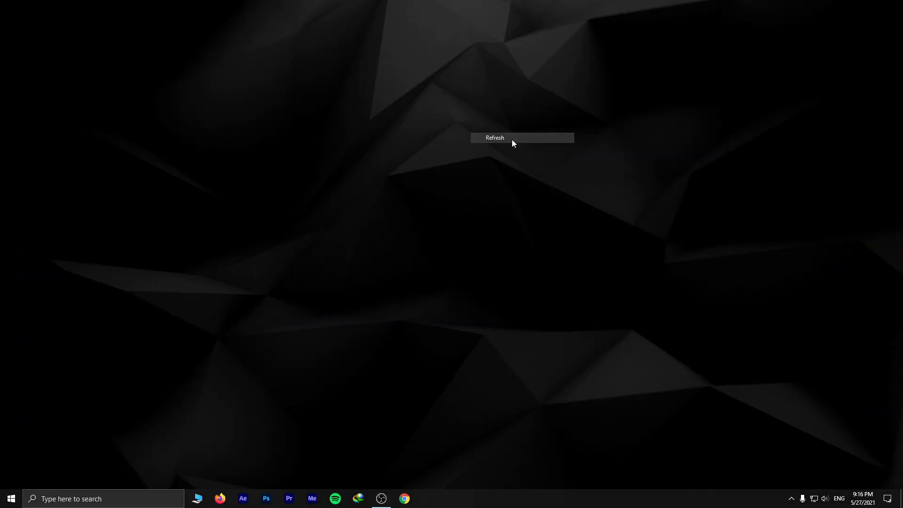
Step: Refresh the Windows desktop from its right-click menu so the icons reappear
{"action": "left_click", "coordinate": [494, 138]}
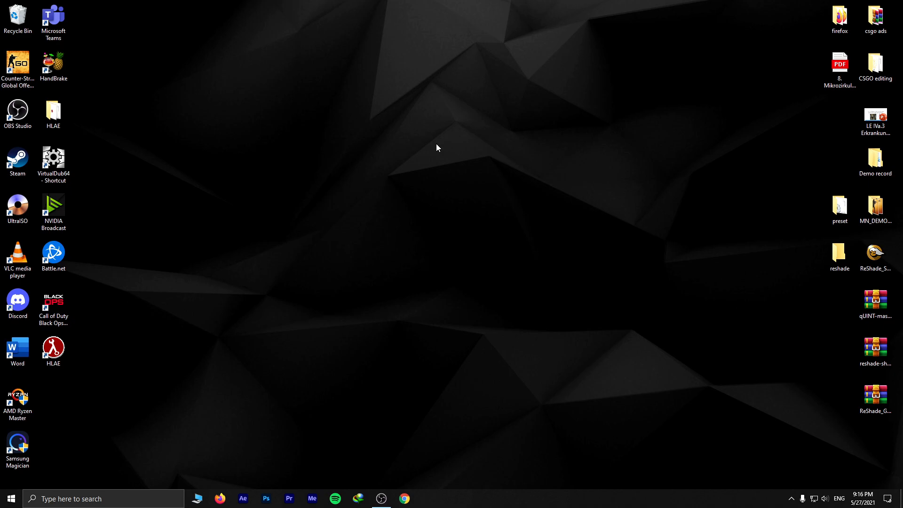